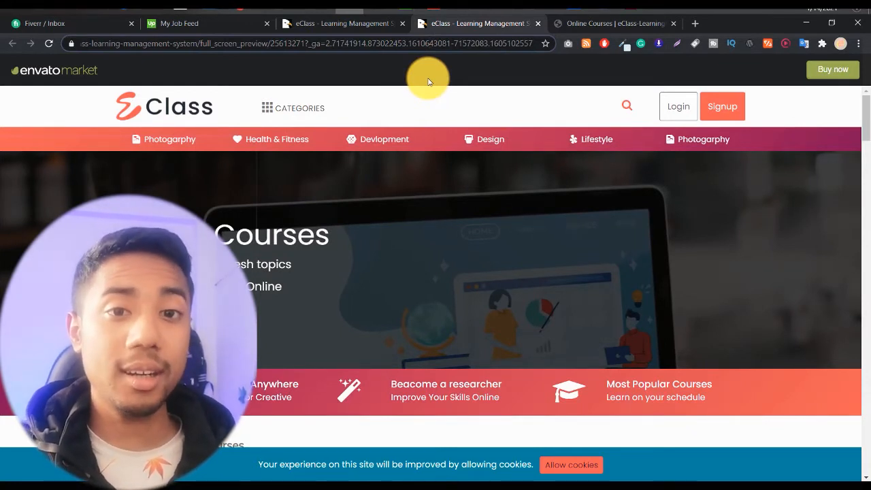
Switch to the browser tab with the eClass item page on codecanyon.net
{"action": "left_click", "coordinate": [300, 44]}
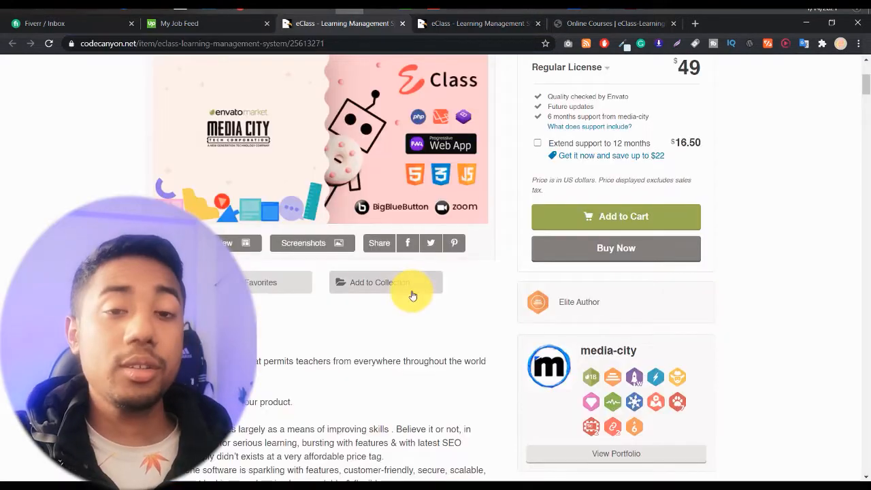
Launch the eClass Live Preview from the item page
{"action": "scroll", "scroll_direction": "up", "scroll_amount": 3}
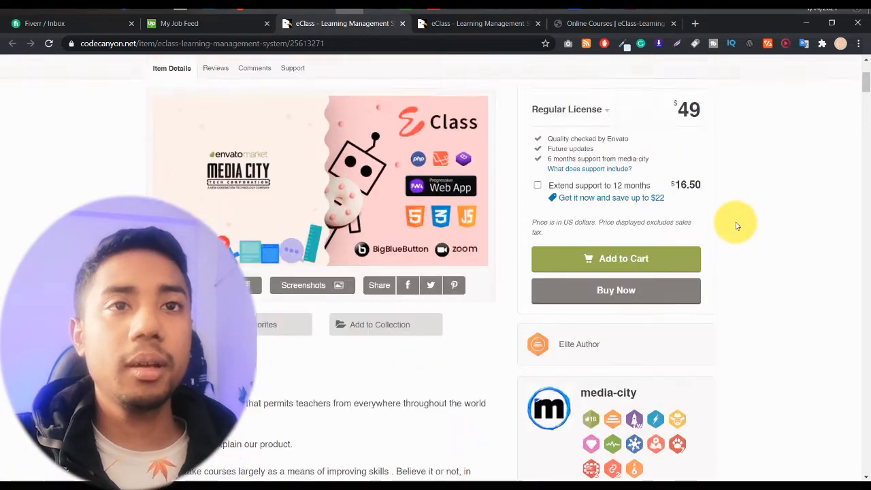
{"action": "scroll", "scroll_direction": "down", "scroll_amount": 3}
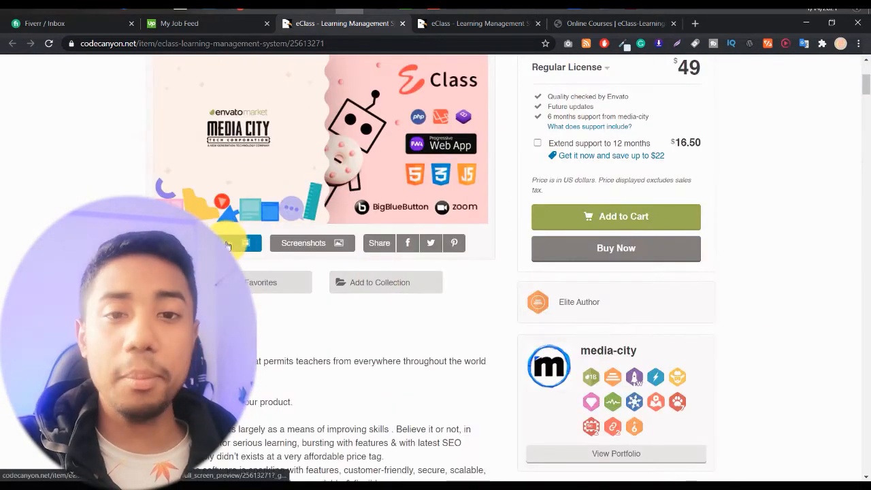
{"action": "left_click", "coordinate": [479, 23]}
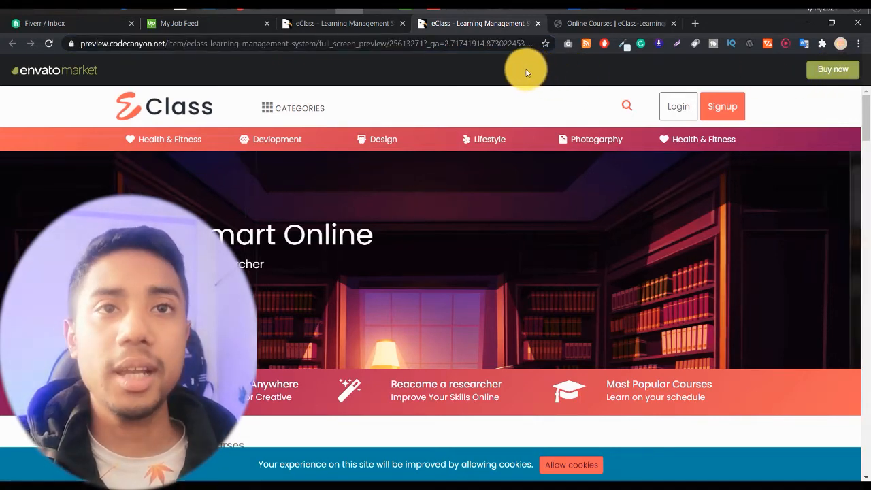
Inspect the preview page's HTML through the right-click context menu
{"action": "right_click", "coordinate": [523, 73]}
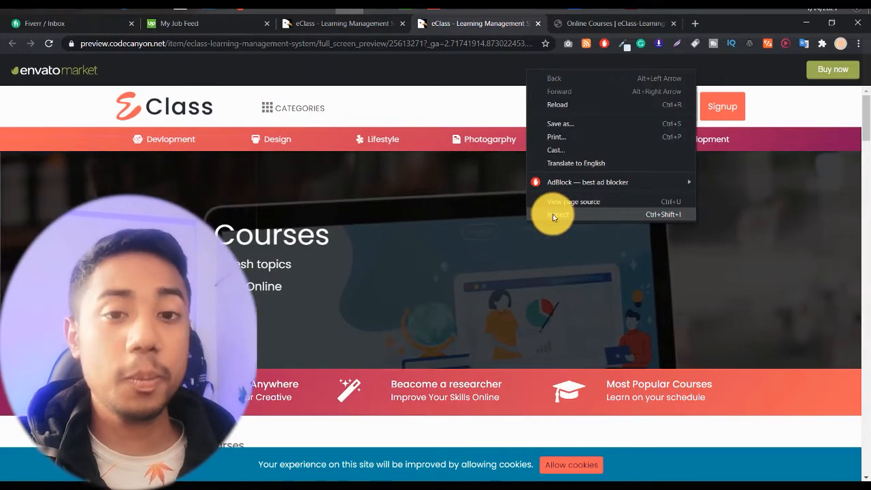
{"action": "left_click", "coordinate": [558, 214]}
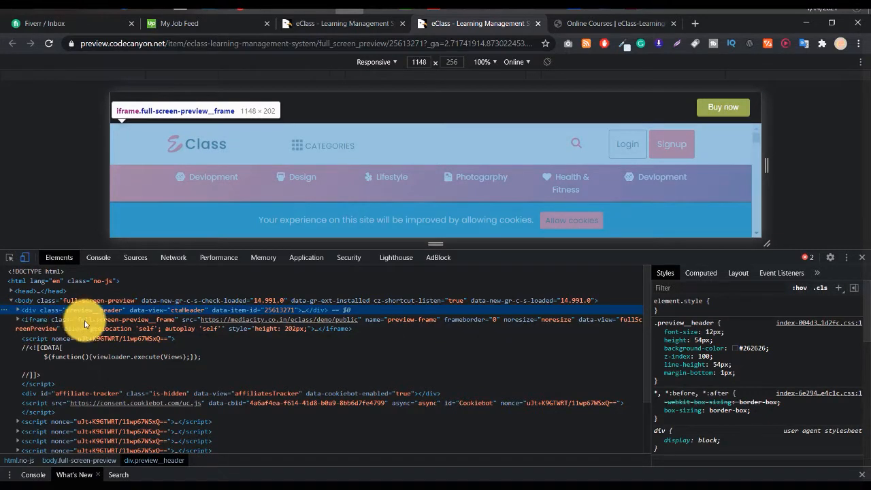
Copy the demo iframe's mediacity.co.in/eclass/demo/public src and load it in a new tab
{"action": "left_click", "coordinate": [136, 319]}
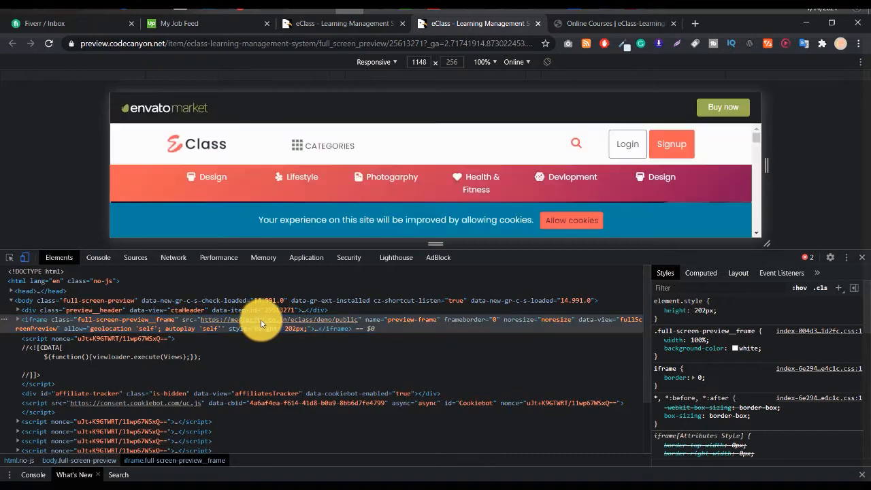
{"action": "left_click", "coordinate": [11, 320]}
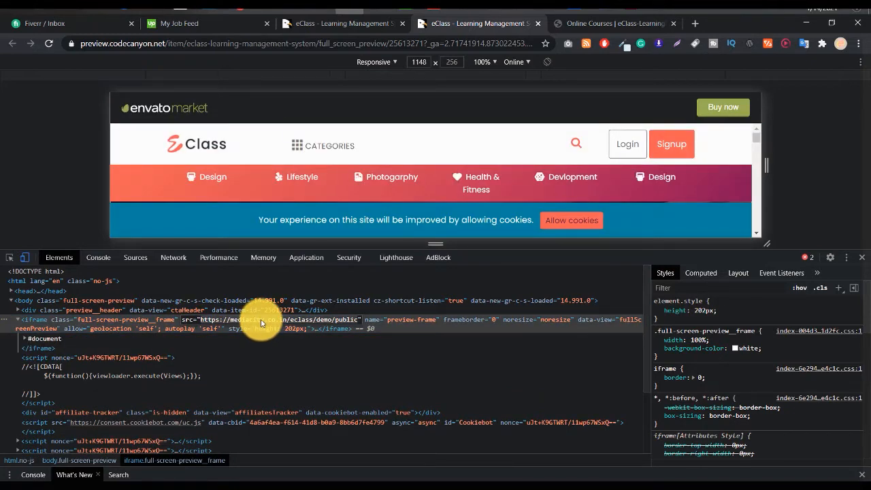
{"action": "right_click", "coordinate": [261, 322]}
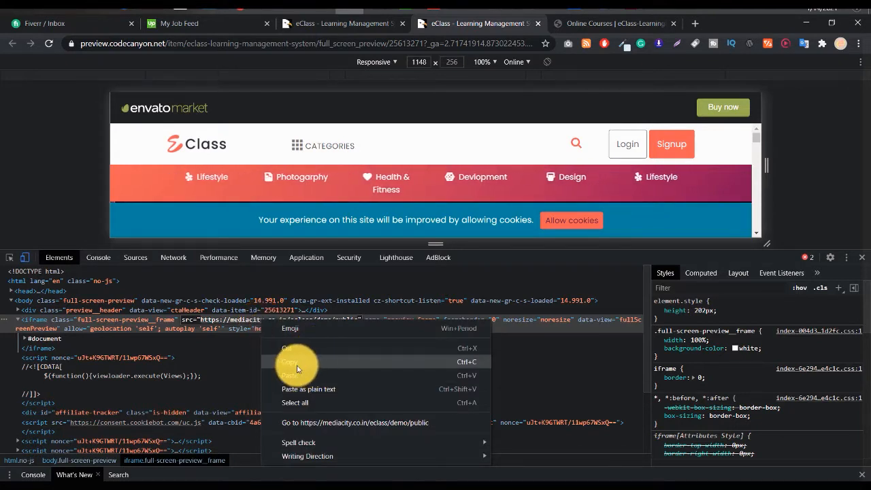
{"action": "mouse_move", "coordinate": [693, 28]}
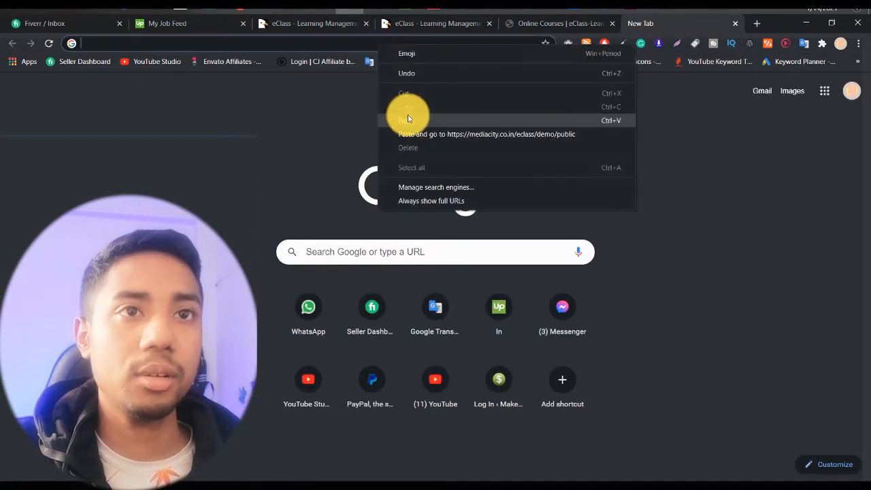
{"action": "left_click", "coordinate": [485, 135]}
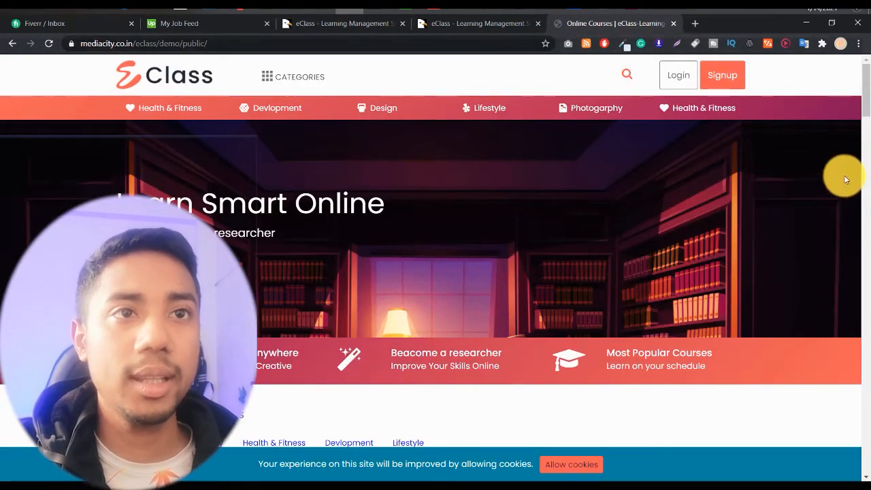
{"action": "scroll", "scroll_direction": "down", "scroll_amount": 3}
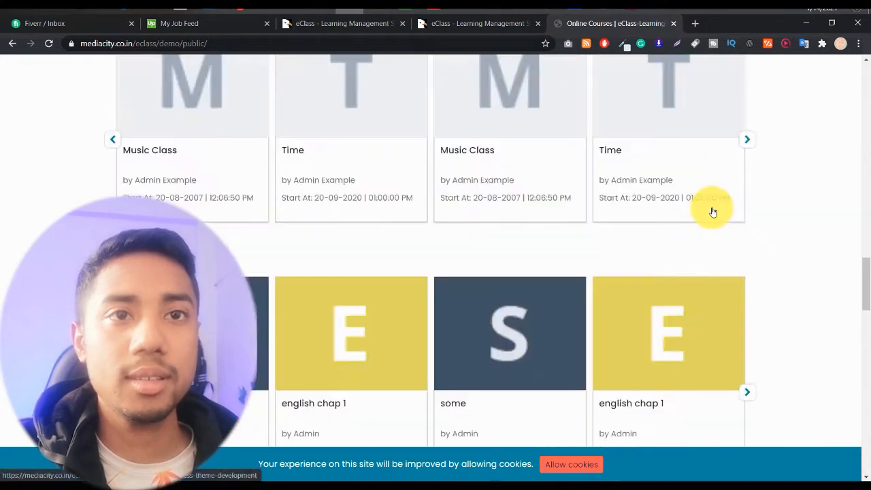
{"action": "scroll", "scroll_direction": "down", "scroll_amount": 3}
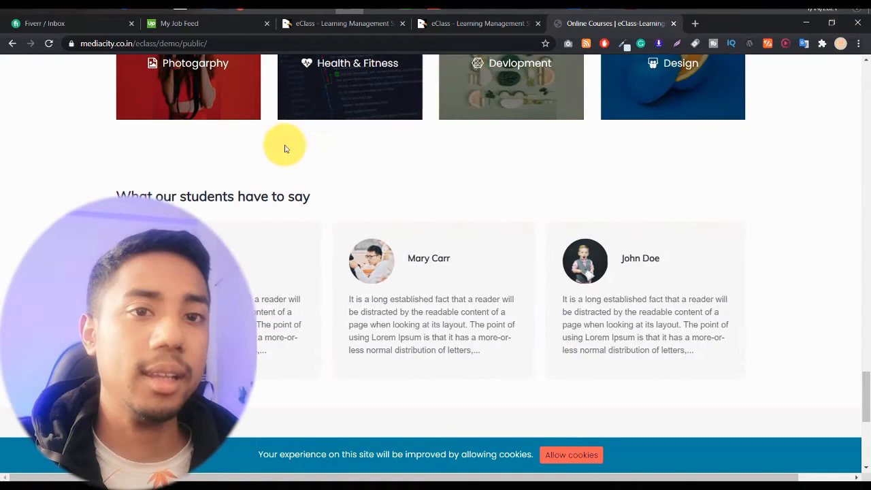
{"action": "scroll", "scroll_direction": "up", "scroll_amount": 3}
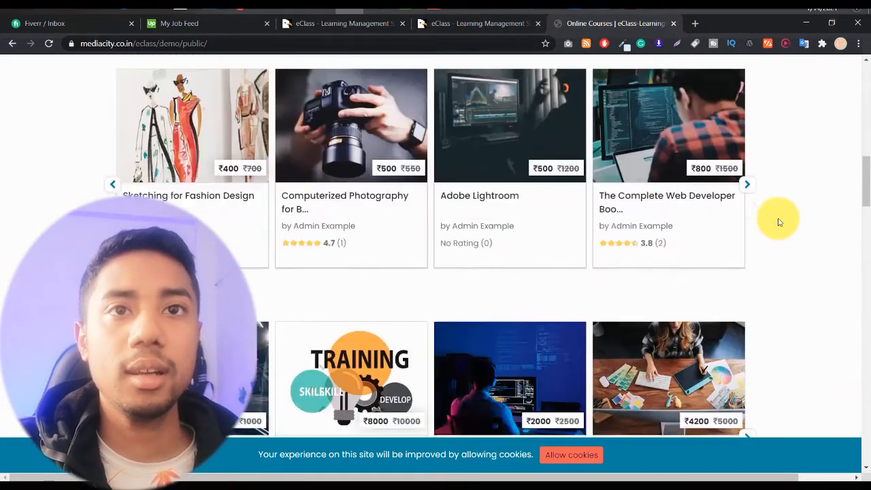
{"action": "scroll", "scroll_direction": "up", "scroll_amount": 3}
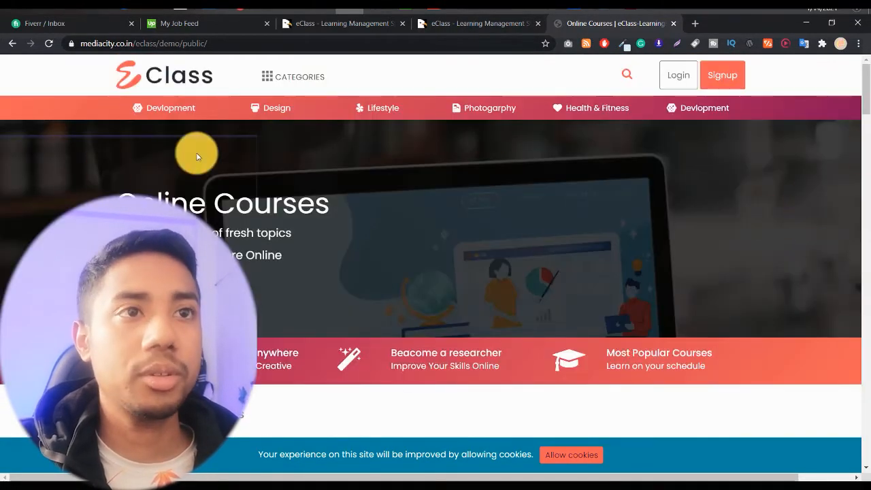
{"action": "scroll", "scroll_direction": "down", "scroll_amount": 3}
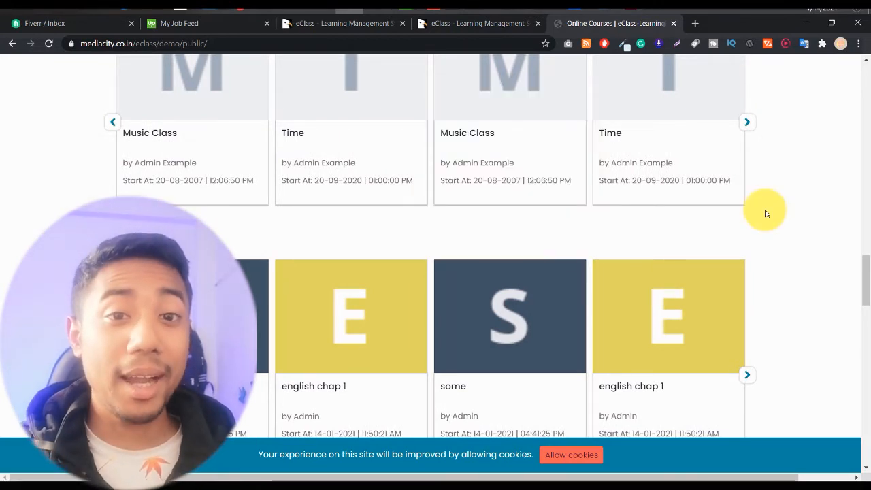
{"action": "left_click", "coordinate": [745, 122]}
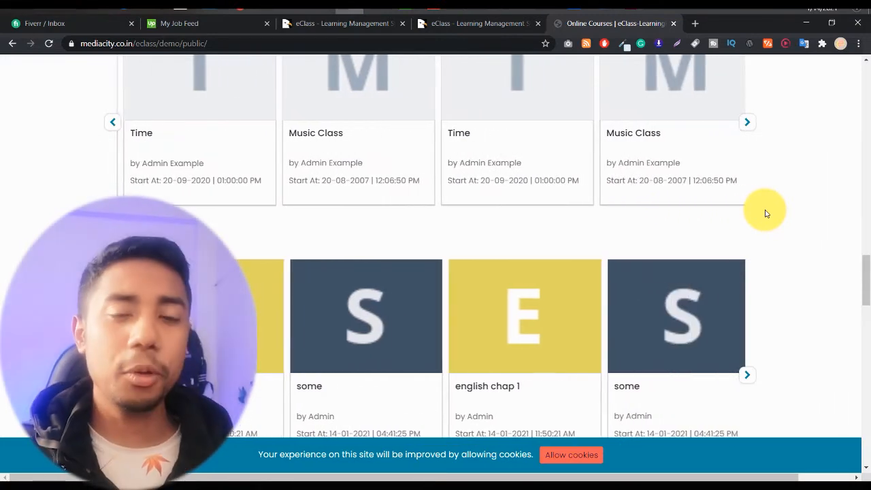